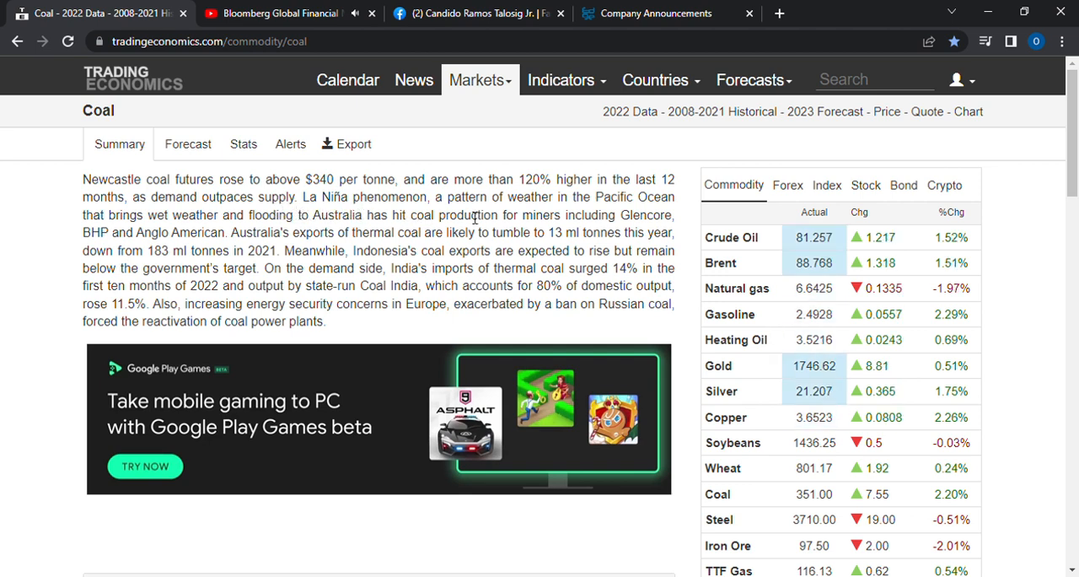
pyautogui.moveTo(599, 213)
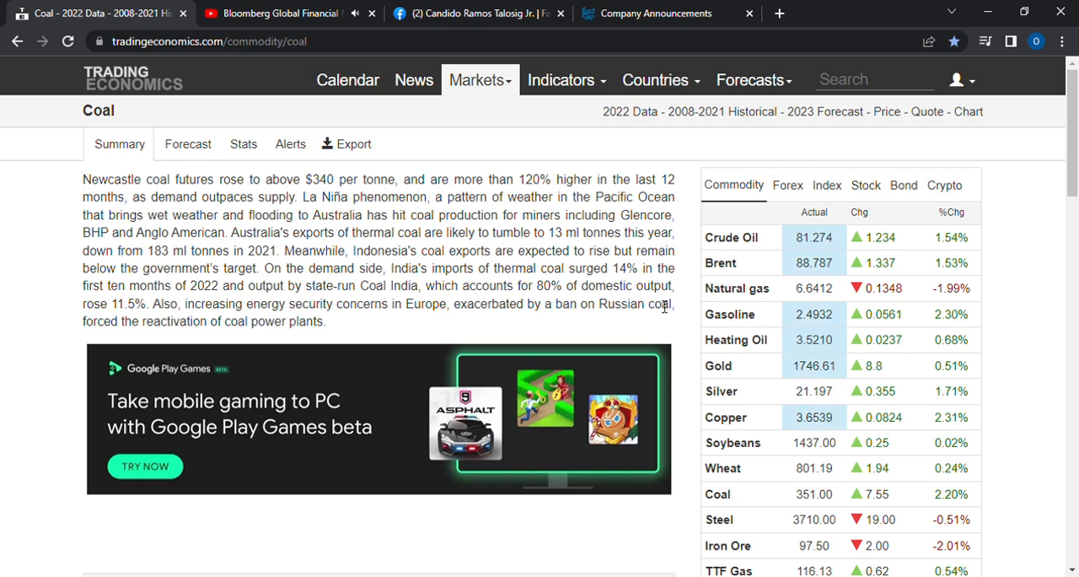
# Scroll past the ad to the one-year coal chart, then to the commodity table showing coal at 351.00, up 127.92% yearly.
pyautogui.scroll(-3)
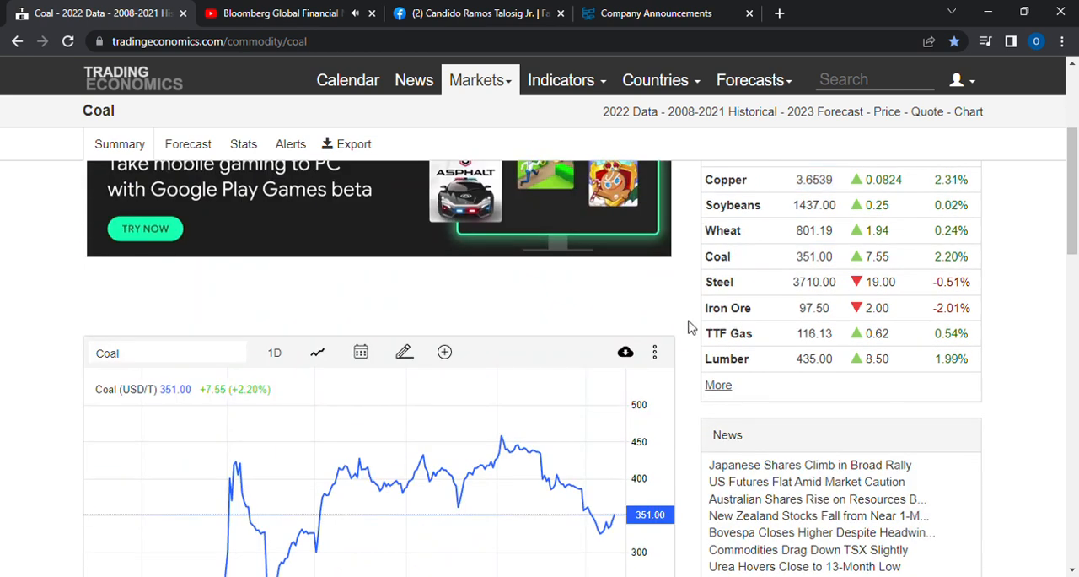
pyautogui.moveTo(611, 306)
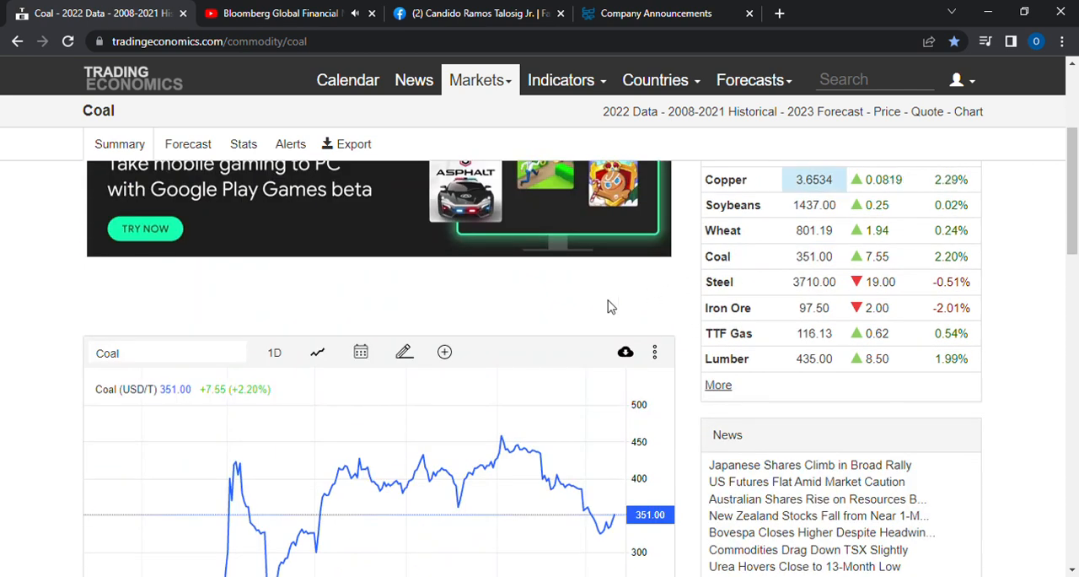
pyautogui.scroll(-3)
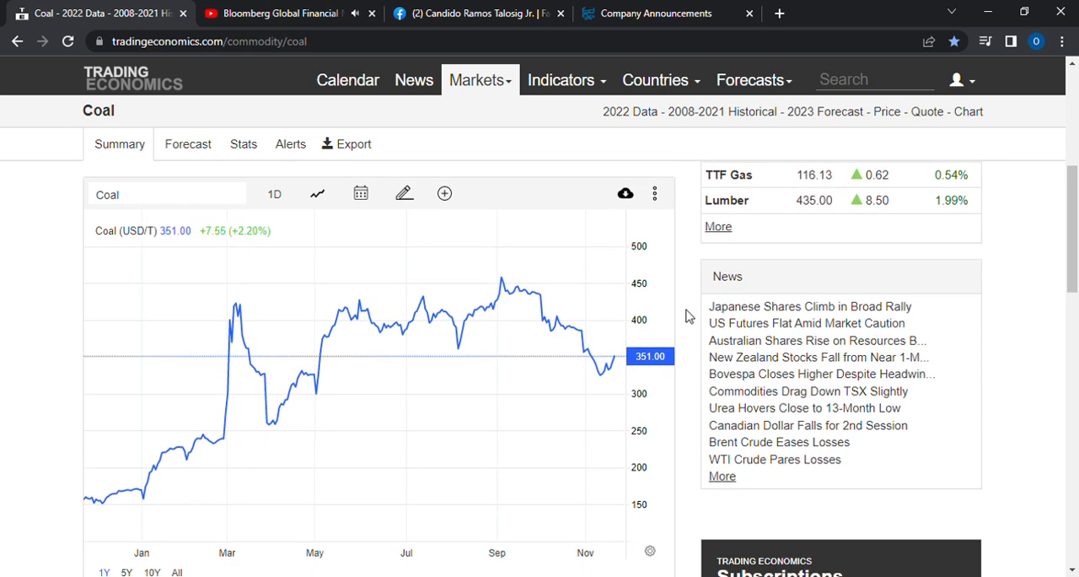
pyautogui.scroll(-3)
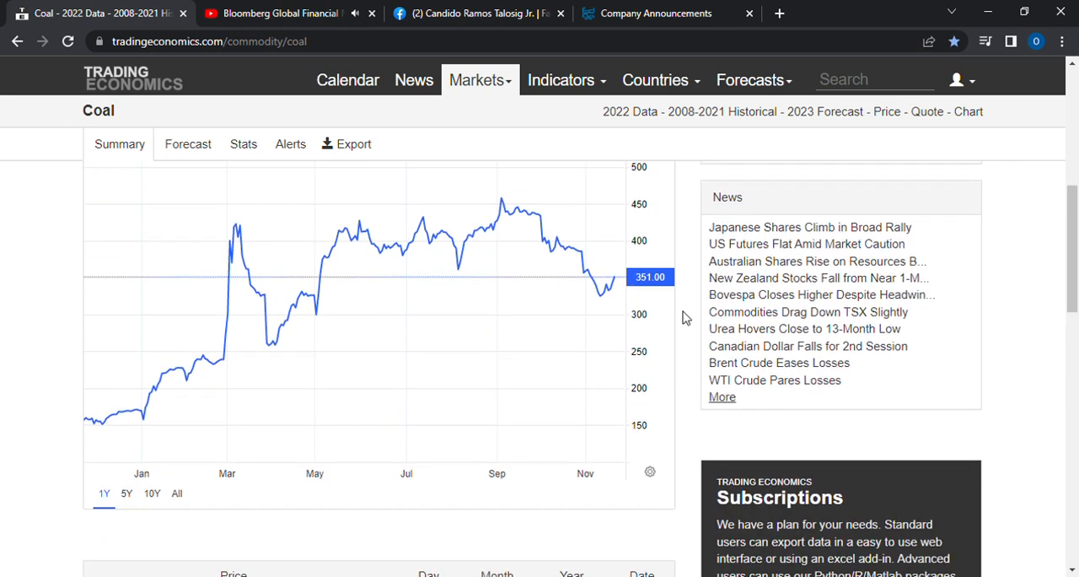
pyautogui.scroll(3)
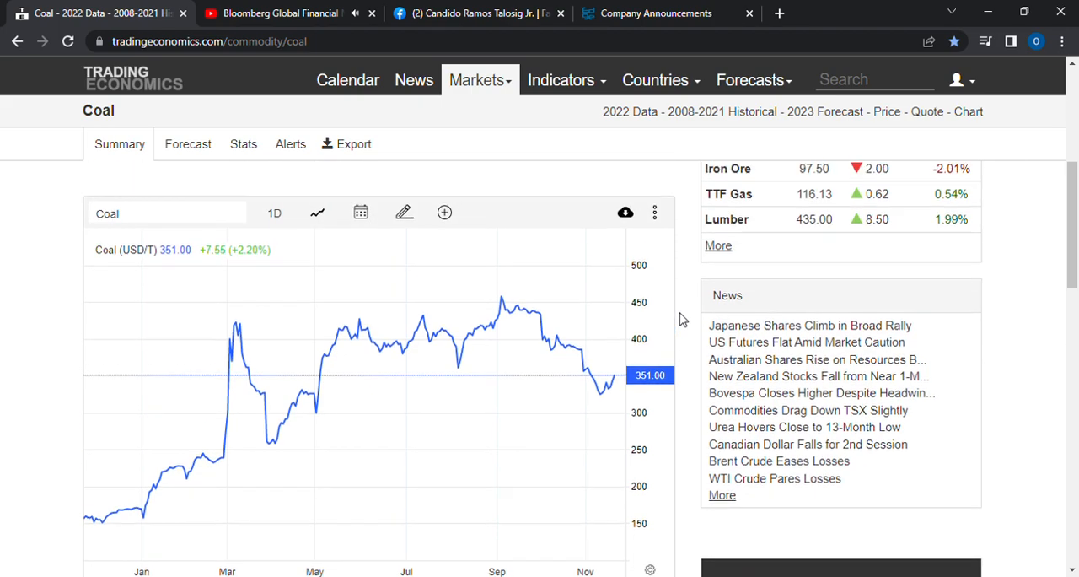
pyautogui.scroll(-3)
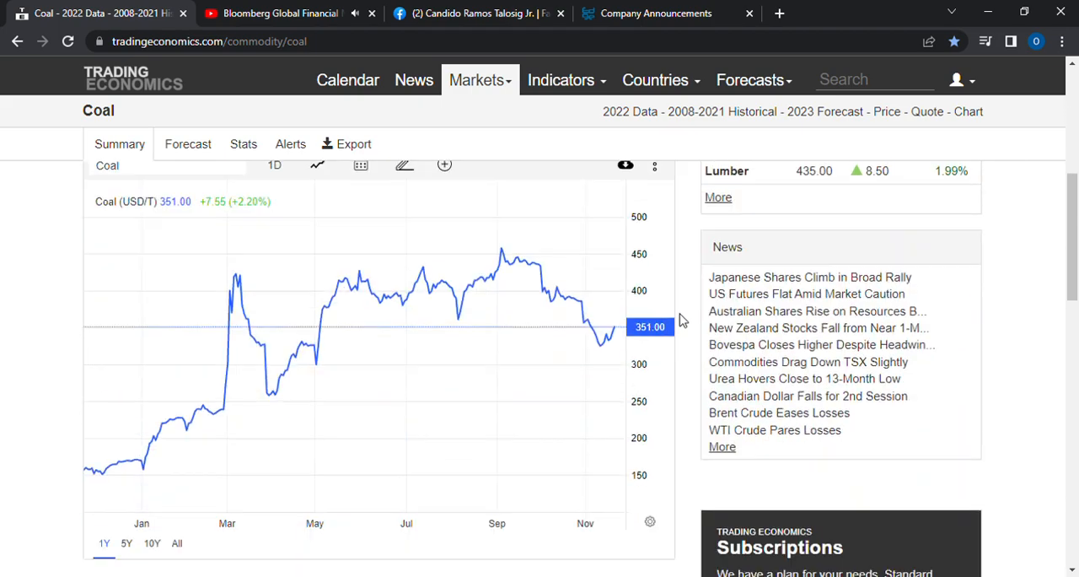
pyautogui.scroll(-3)
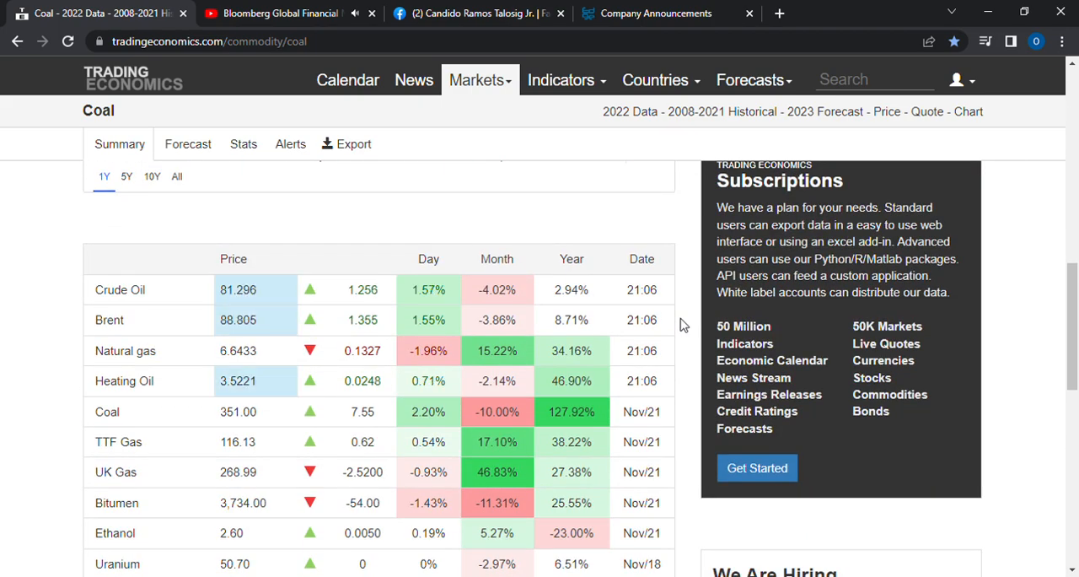
pyautogui.scroll(-3)
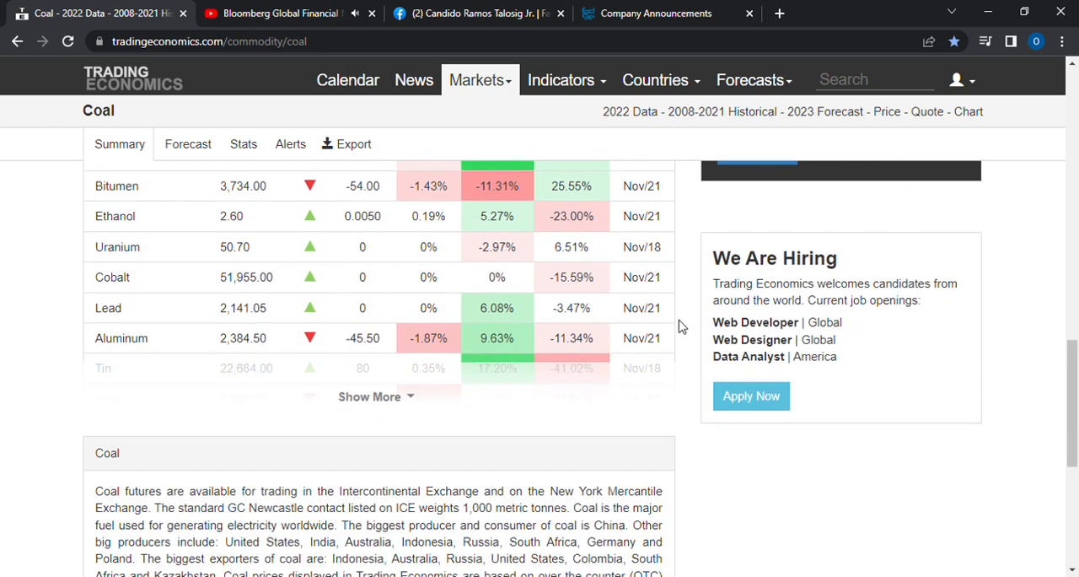
pyautogui.scroll(-3)
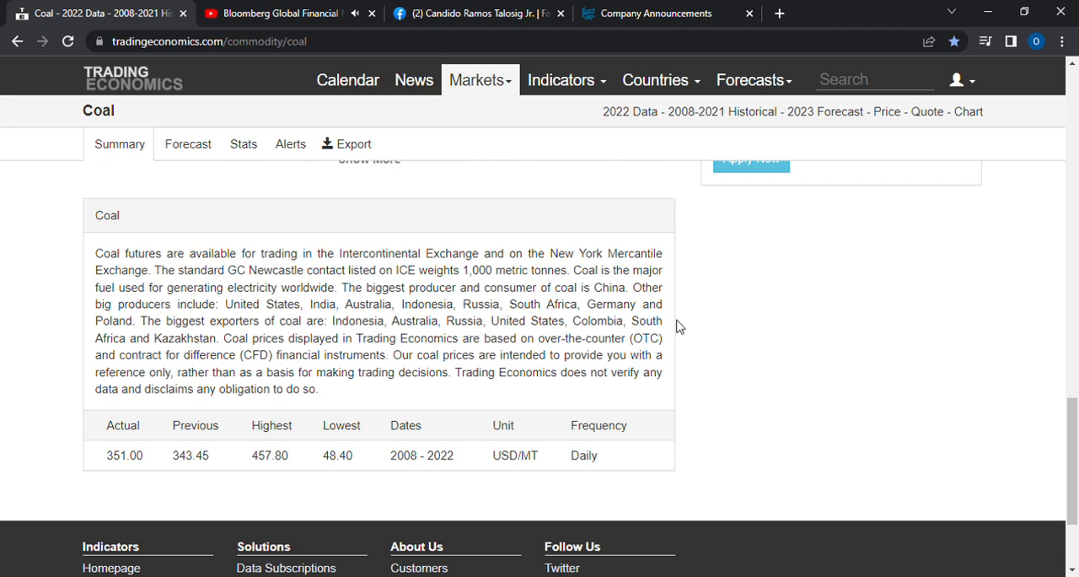
pyautogui.moveTo(546, 310)
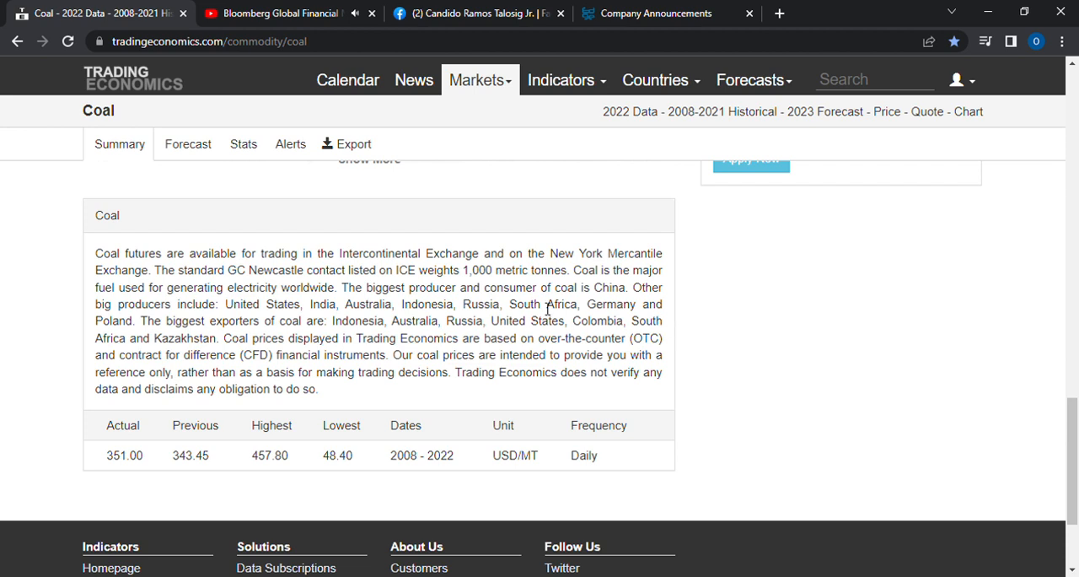
pyautogui.moveTo(304, 263)
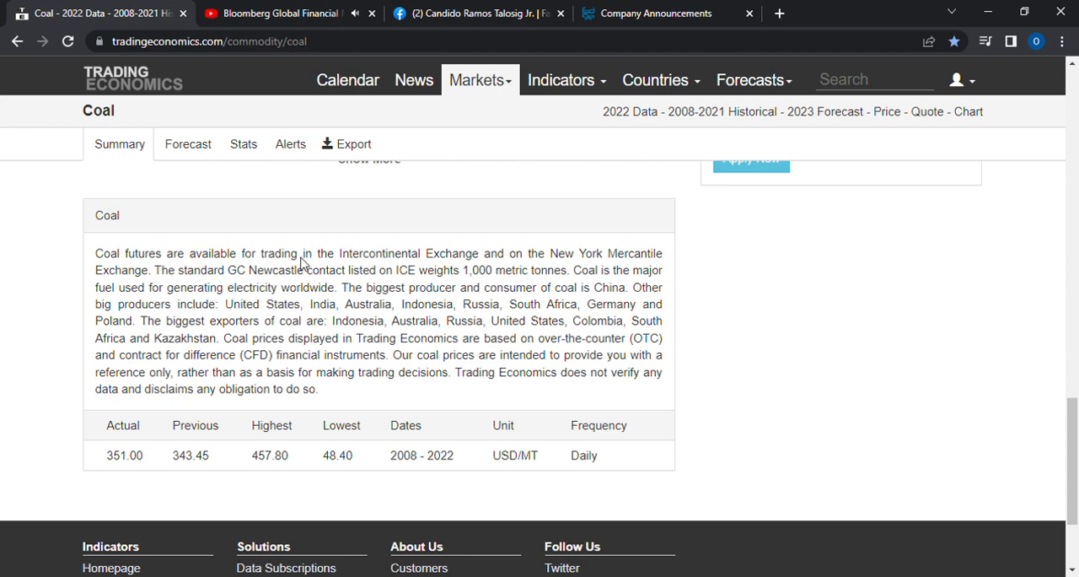
pyautogui.moveTo(565, 303)
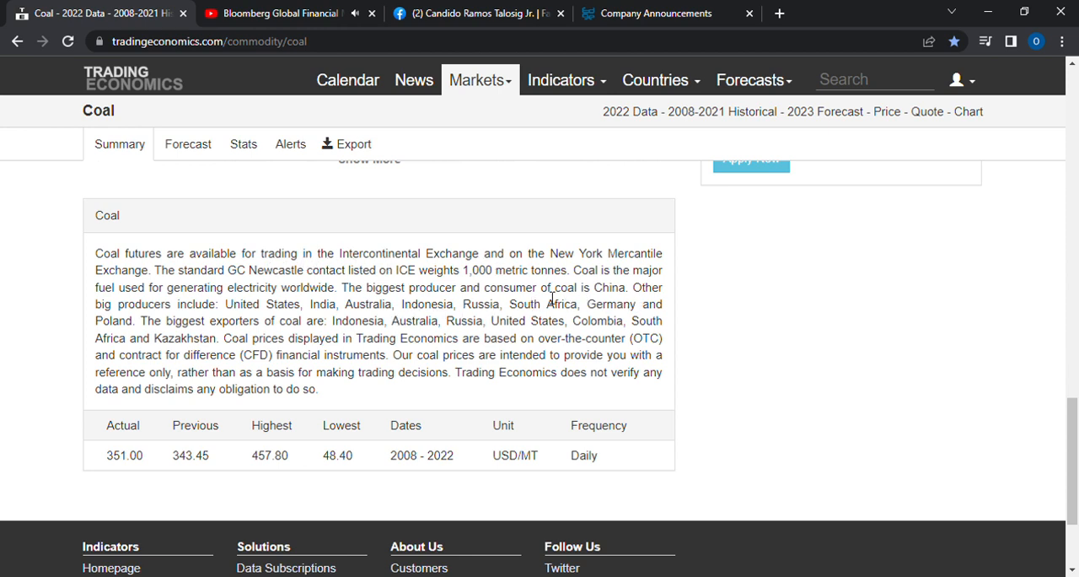
pyautogui.moveTo(199, 319)
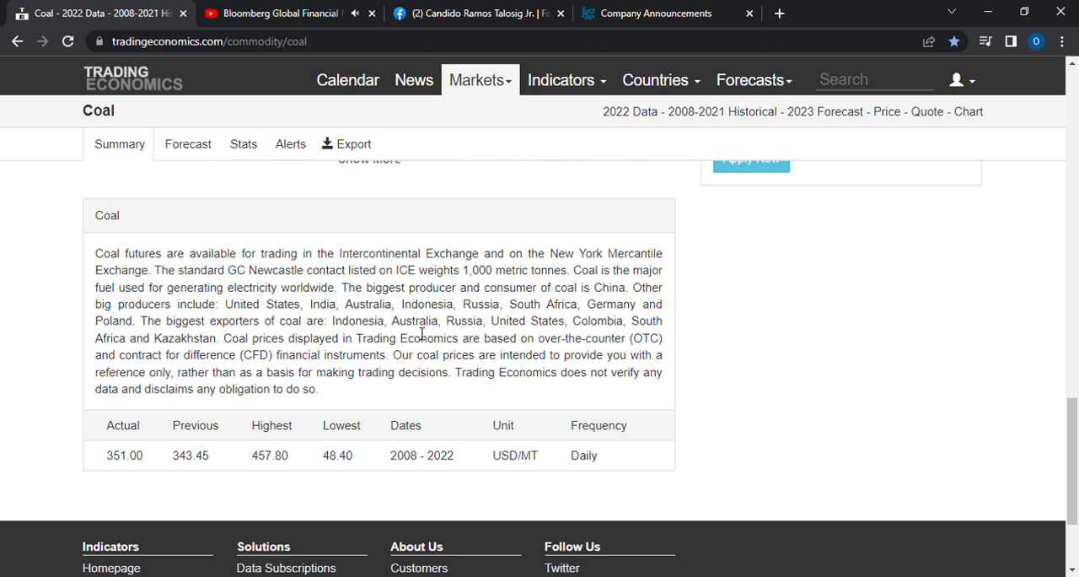
pyautogui.moveTo(499, 319)
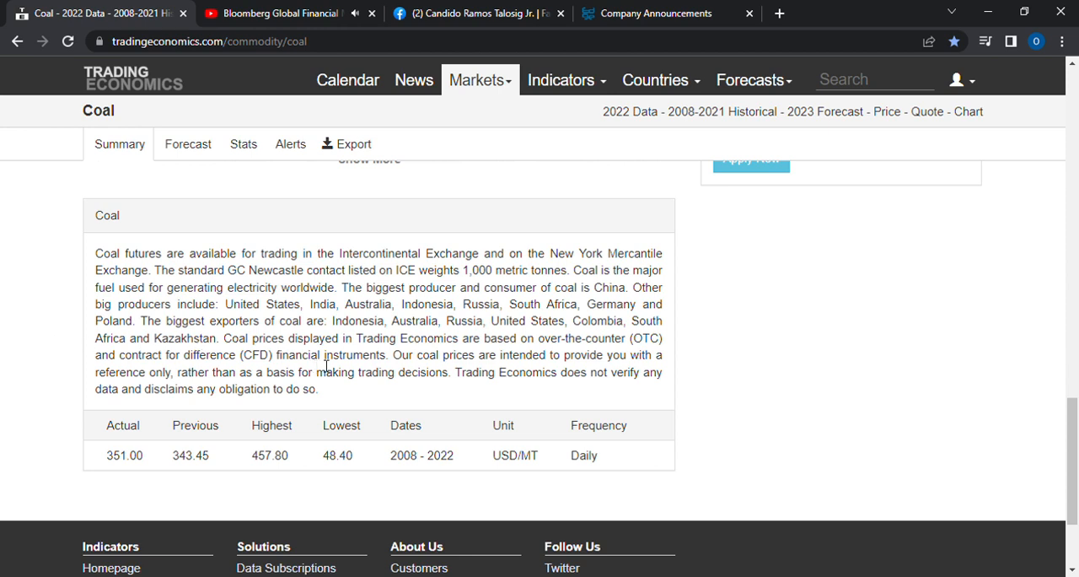
pyautogui.moveTo(625, 357)
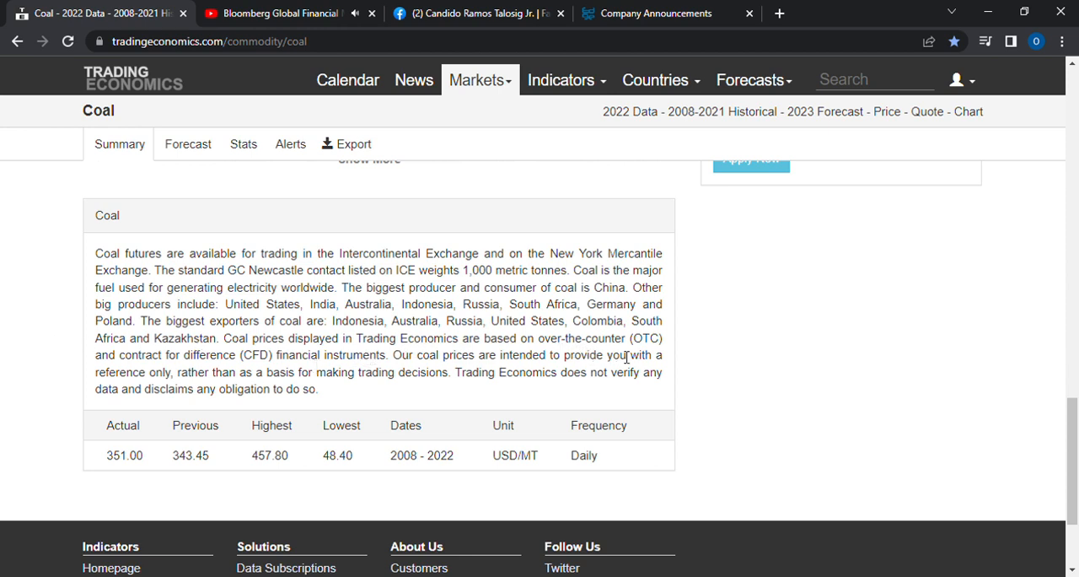
pyautogui.moveTo(257, 368)
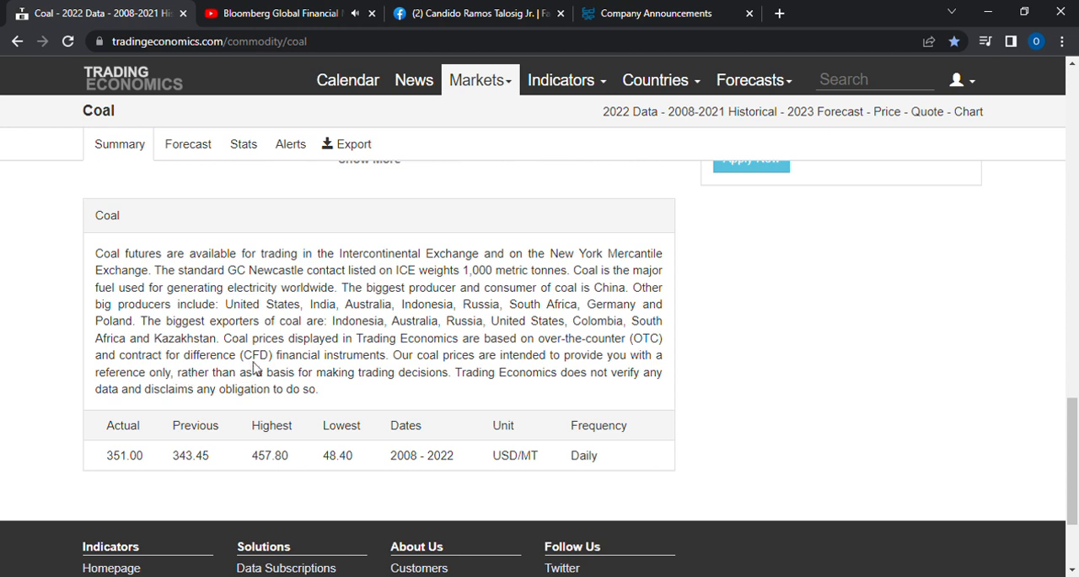
pyautogui.moveTo(447, 364)
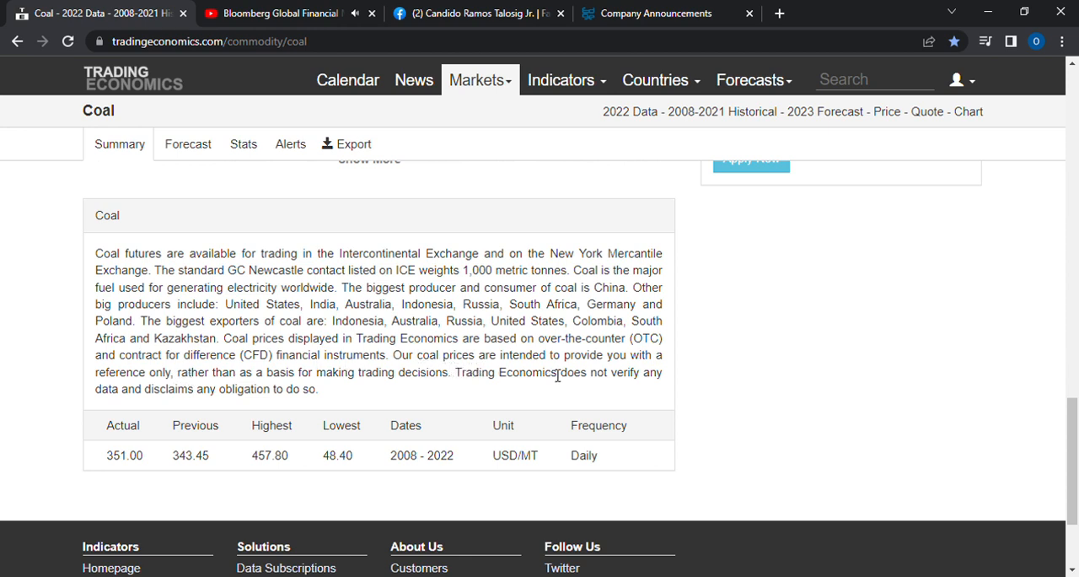
pyautogui.moveTo(440, 361)
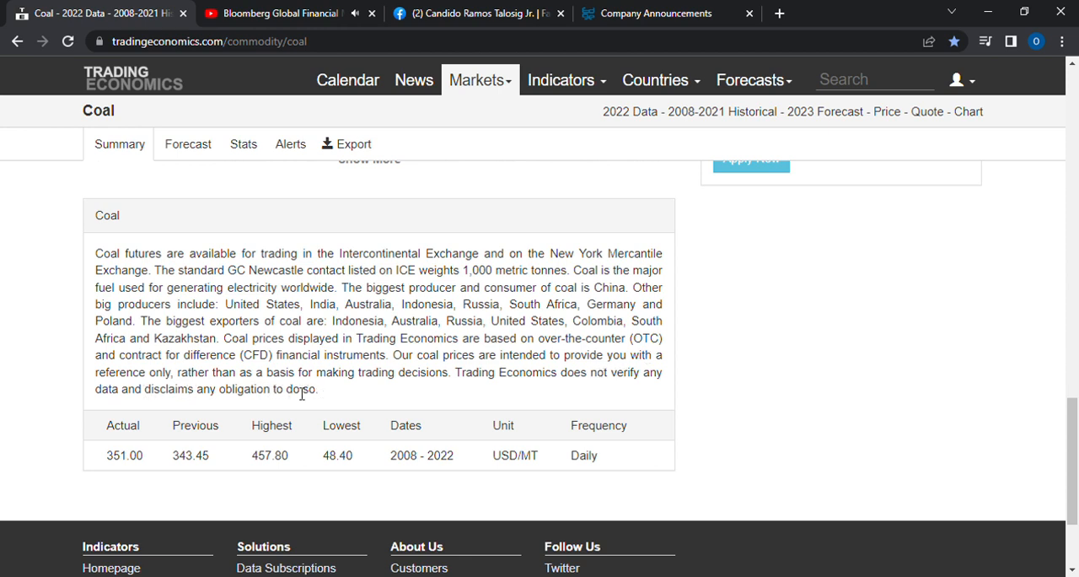
pyautogui.moveTo(594, 381)
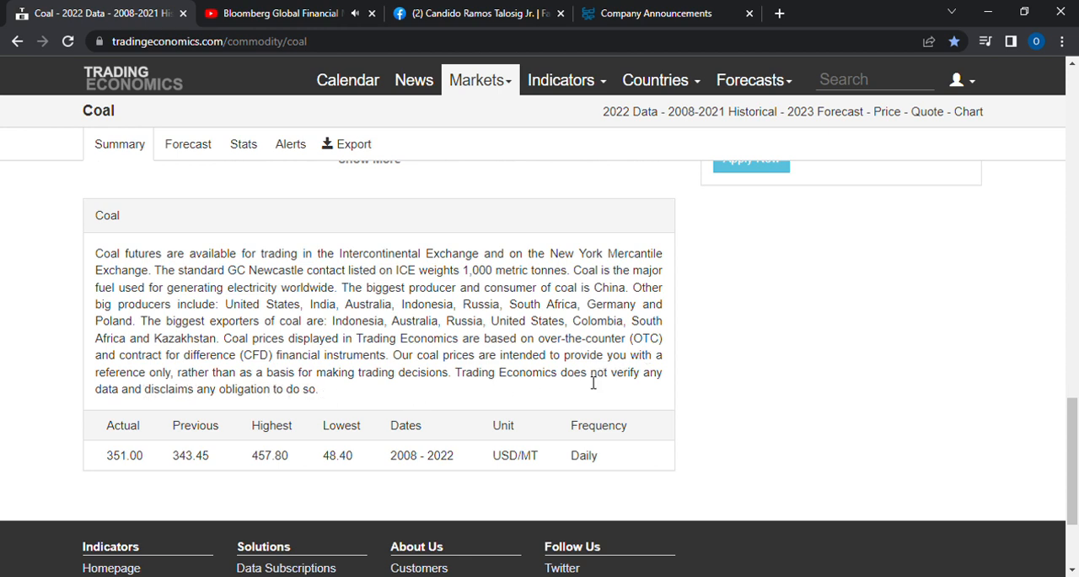
pyautogui.moveTo(792, 418)
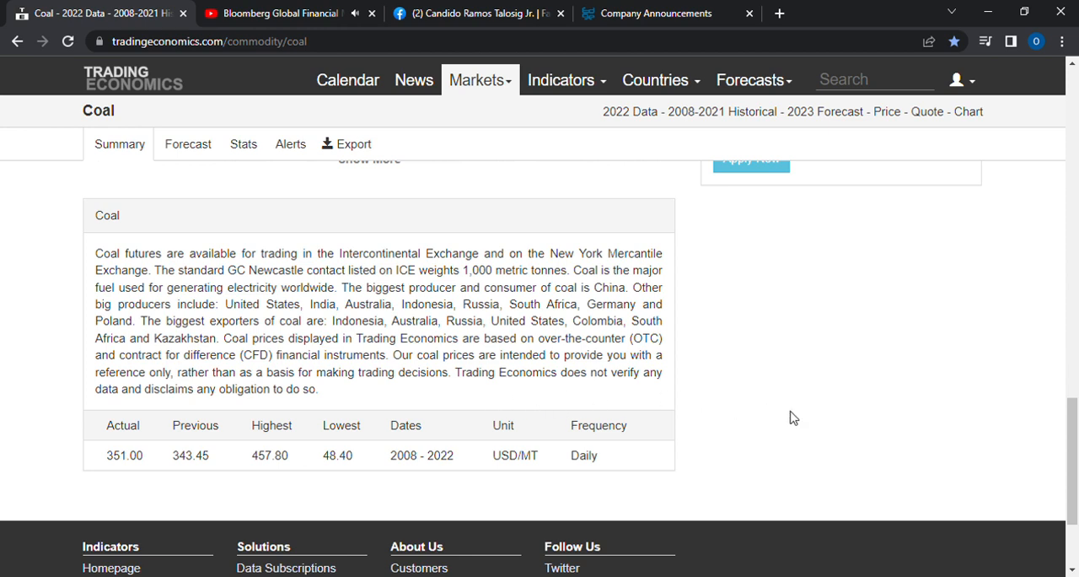
pyautogui.moveTo(220, 476)
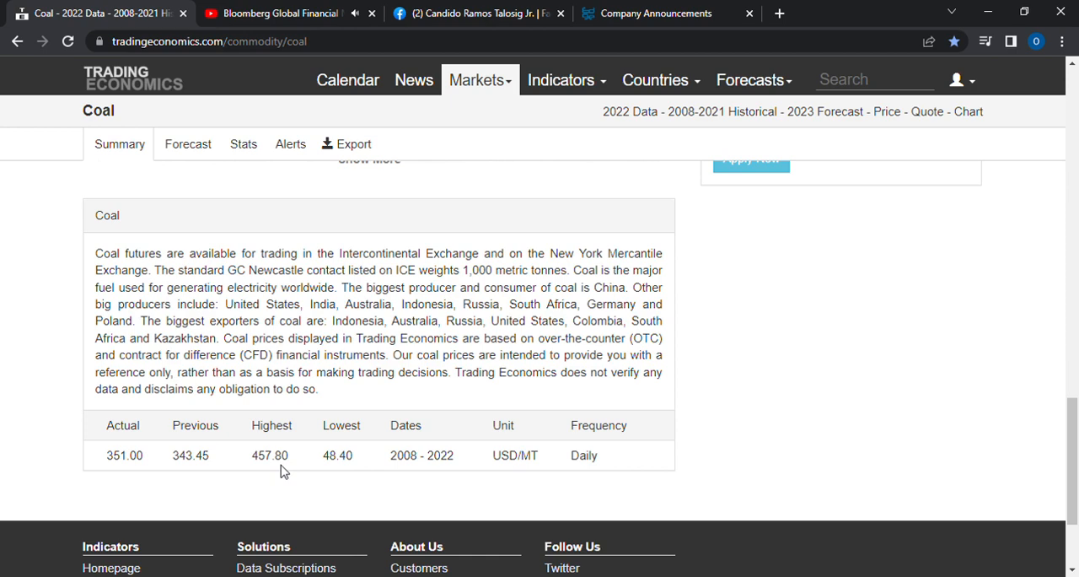
pyautogui.moveTo(624, 466)
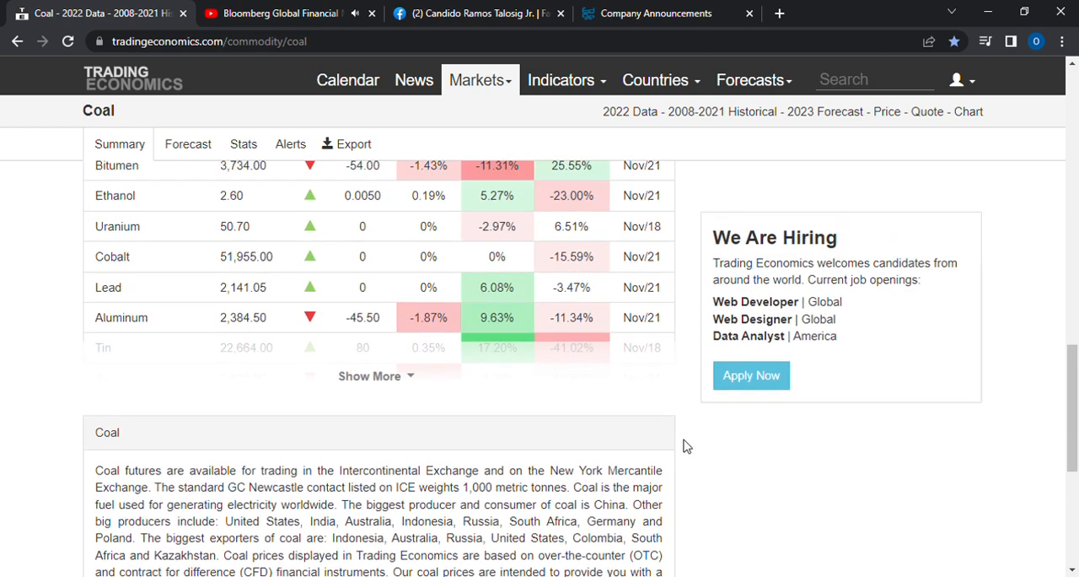
pyautogui.scroll(3)
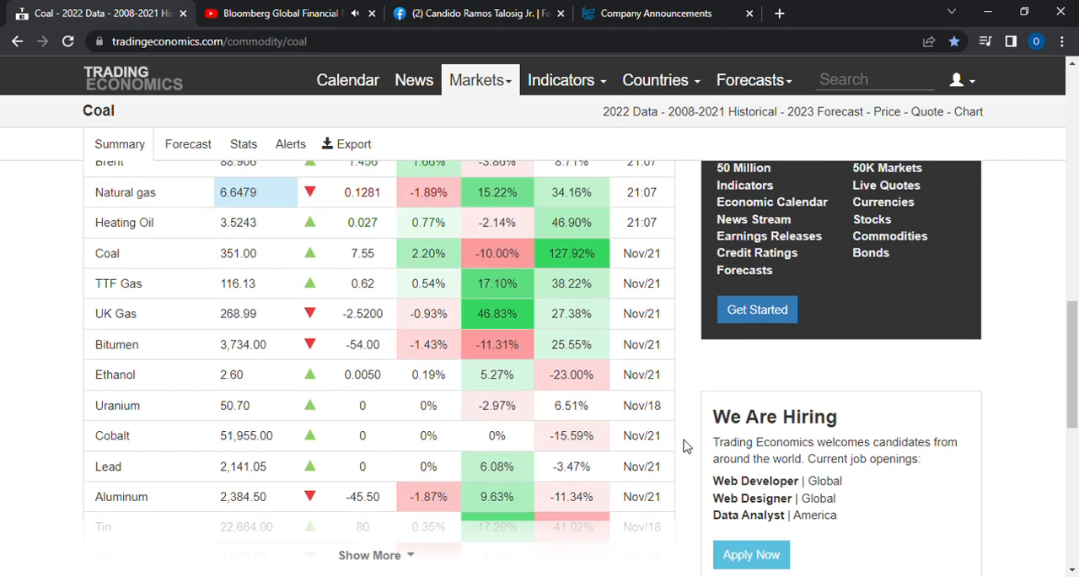
pyautogui.scroll(3)
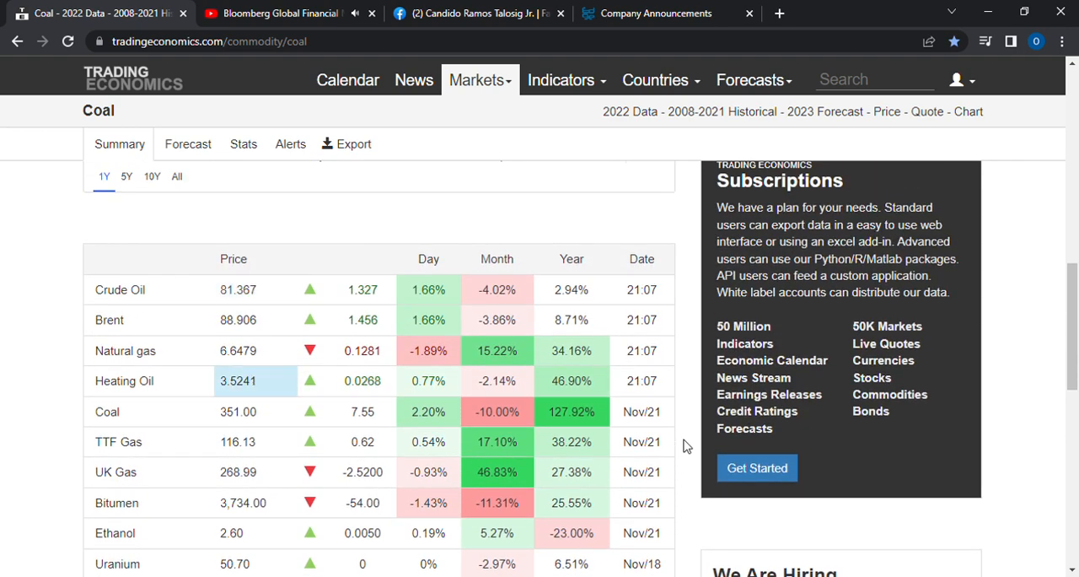
pyautogui.scroll(3)
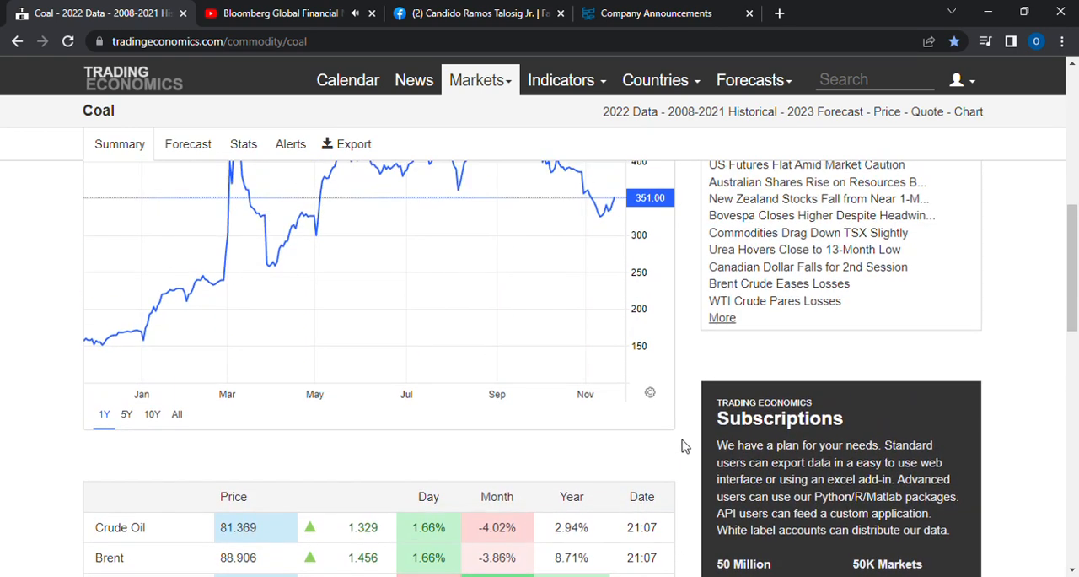
pyautogui.scroll(3)
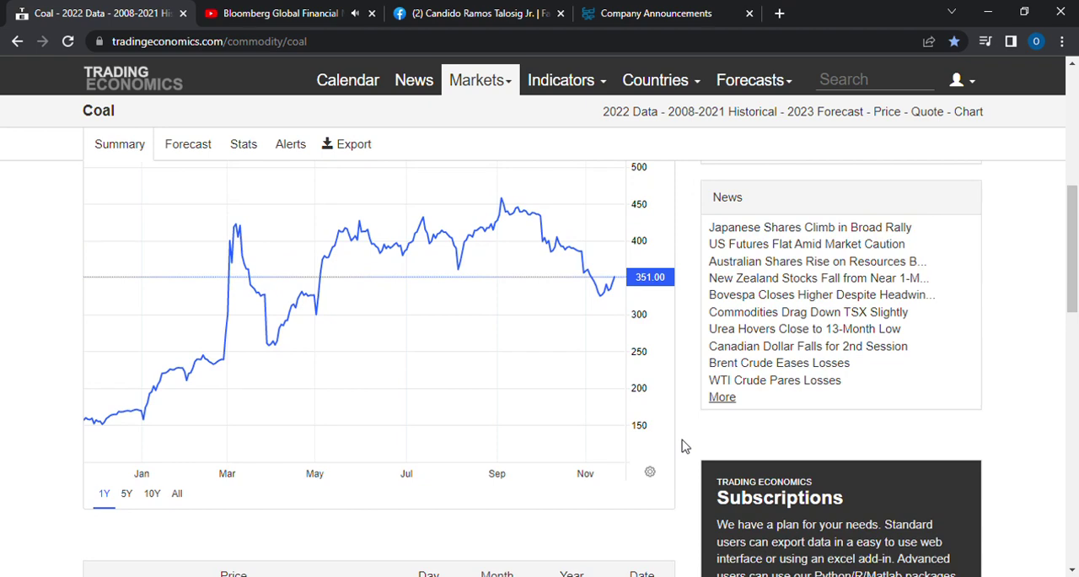
pyautogui.scroll(-3)
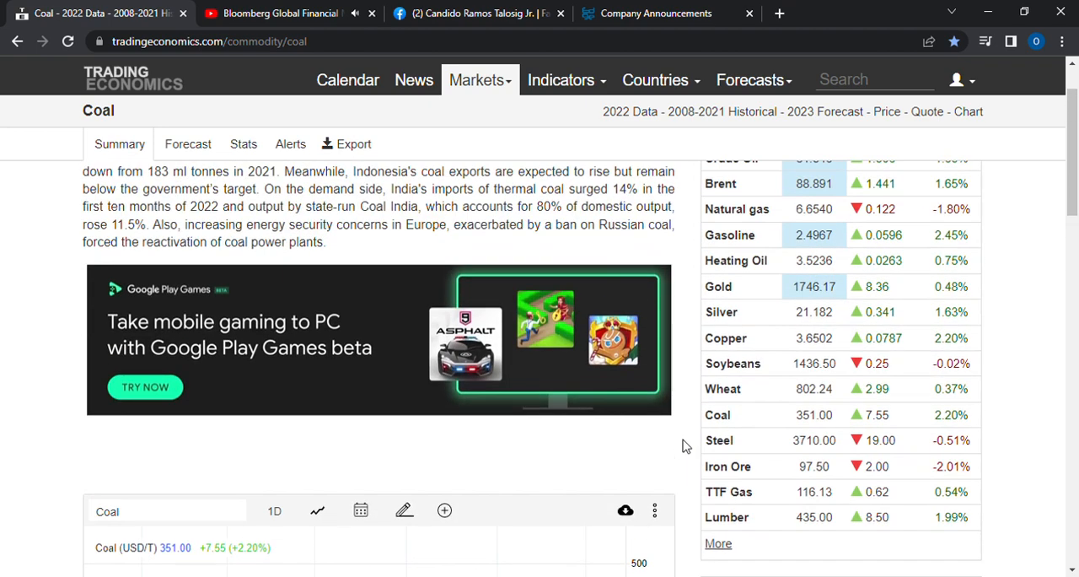
pyautogui.scroll(3)
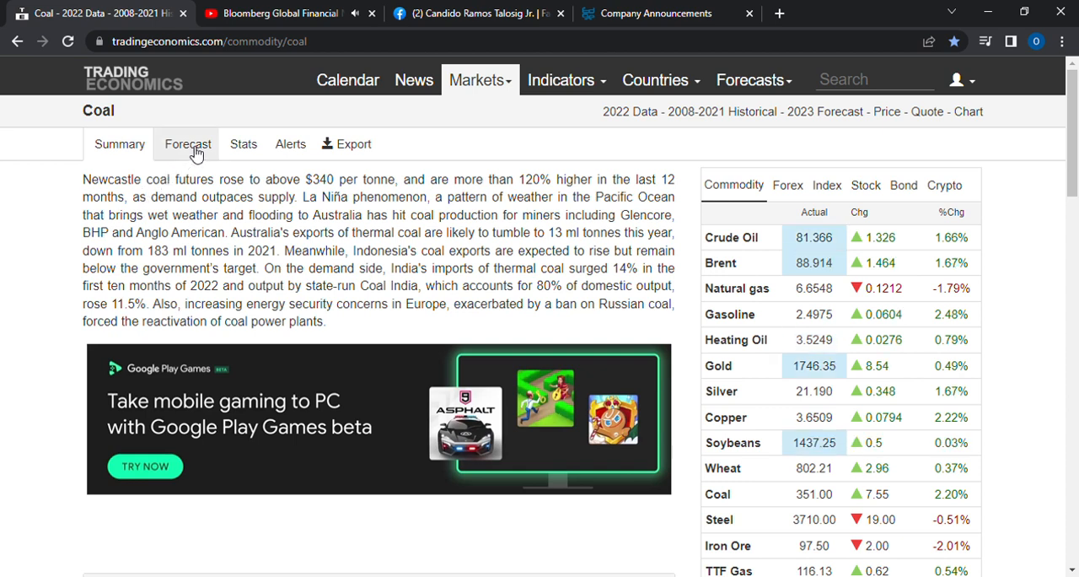
# Switch to the coal Forecast view projecting 350.63 USD/MT by quarter-end and 403.46 in 12 months.
pyautogui.click(185, 144)
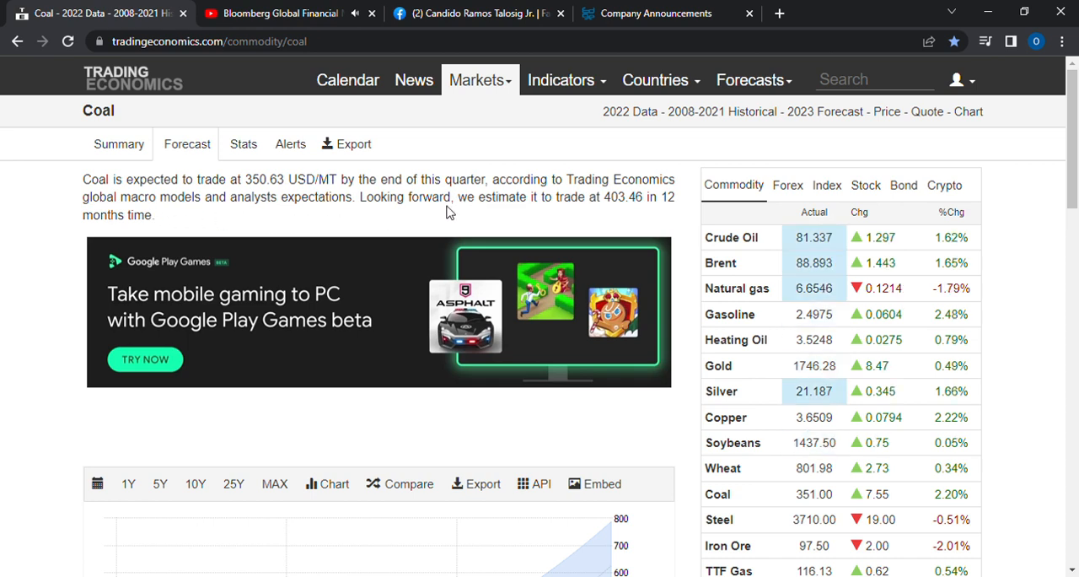
pyautogui.moveTo(293, 216)
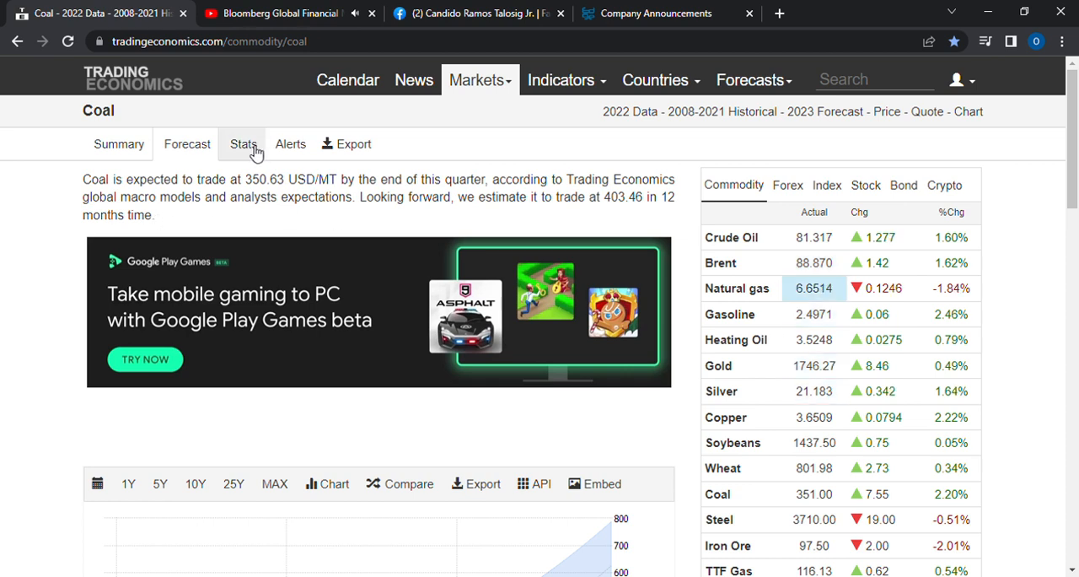
# Switch to coal Stats with the 457.80 September 2022 all-time high and review the regression chart.
pyautogui.click(243, 144)
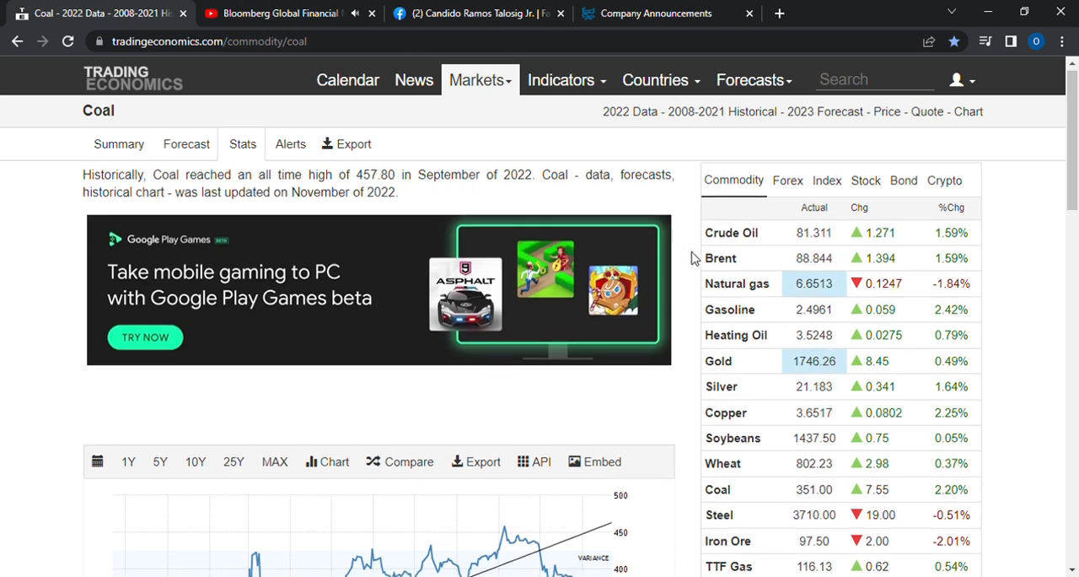
pyautogui.scroll(-3)
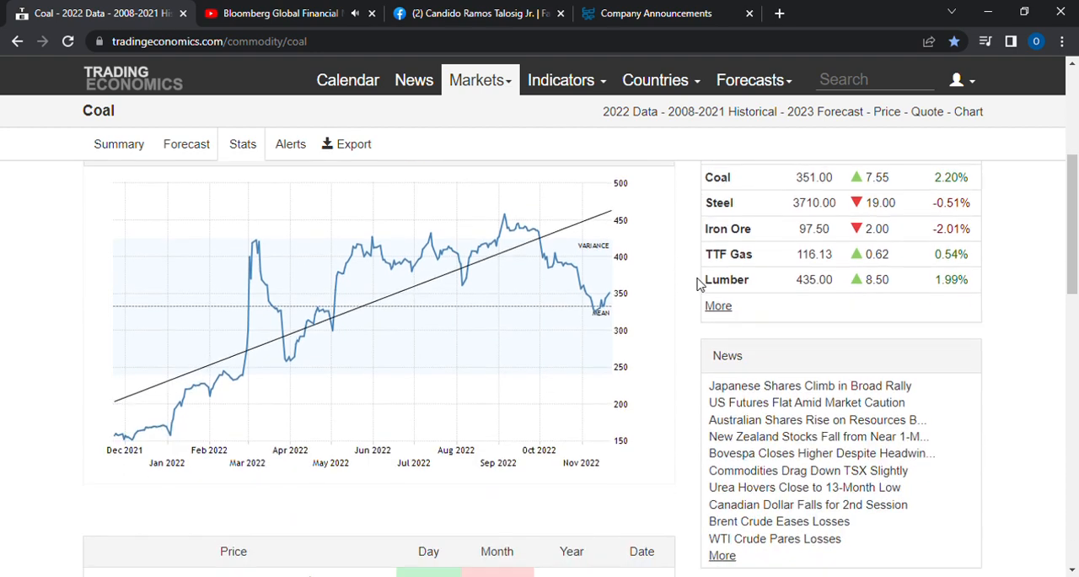
pyautogui.scroll(3)
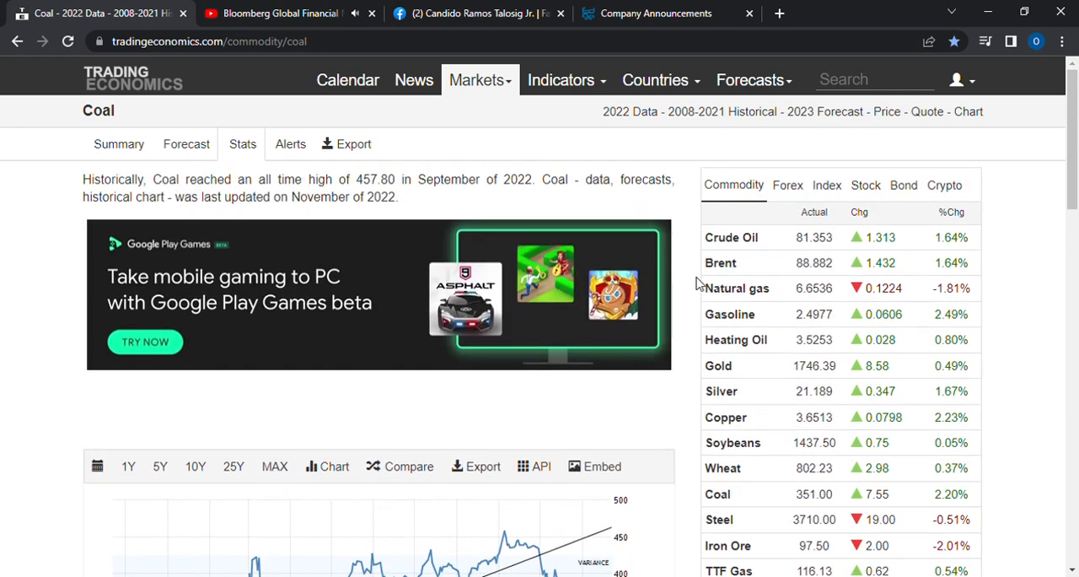
# Return to the coal Forecast and review the long-range chart with its band widening up to 800.
pyautogui.click(186, 143)
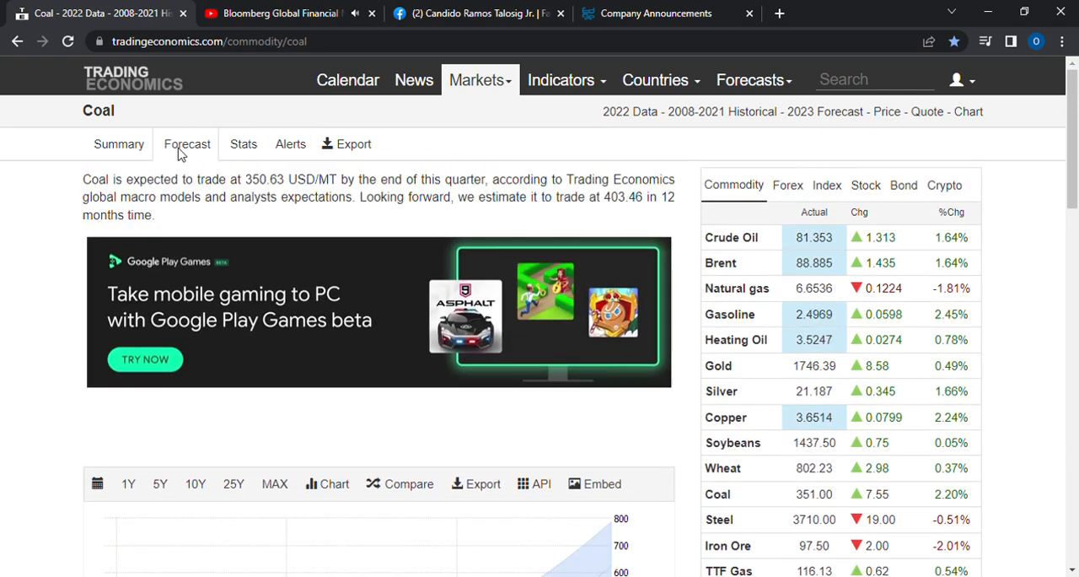
pyautogui.scroll(-3)
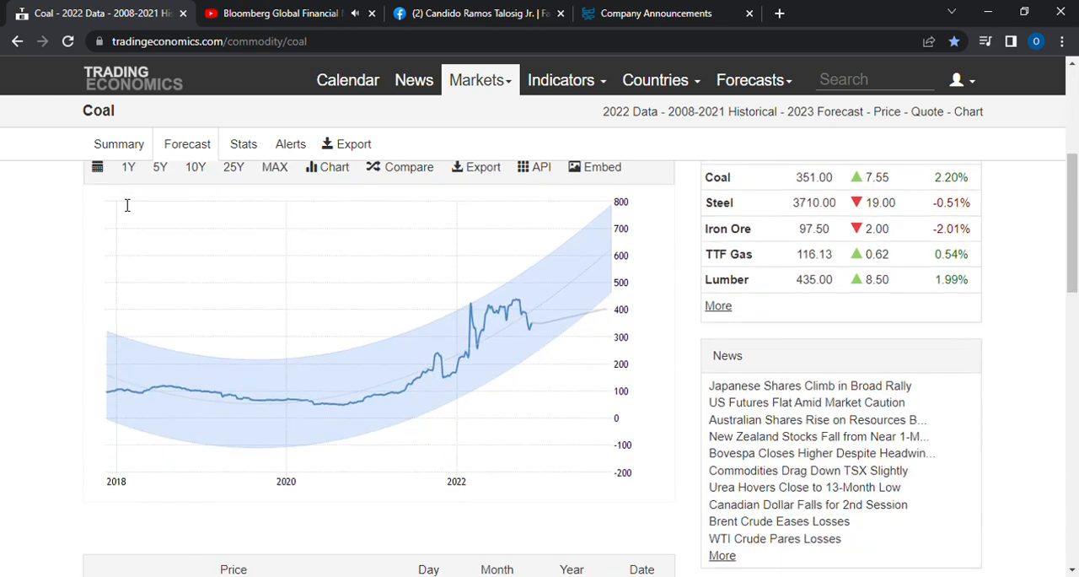
pyautogui.moveTo(661, 265)
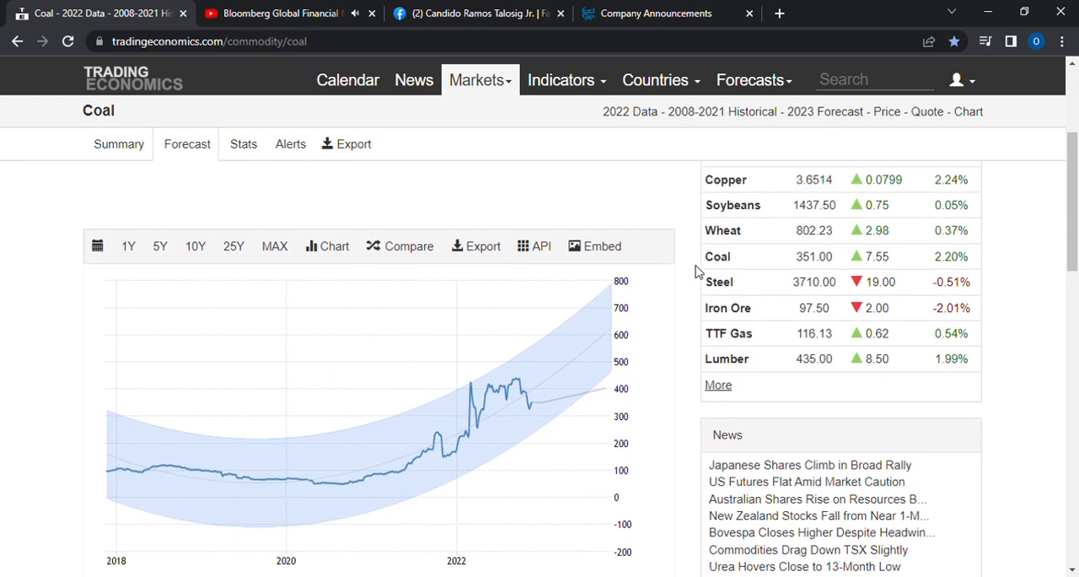
pyautogui.scroll(-3)
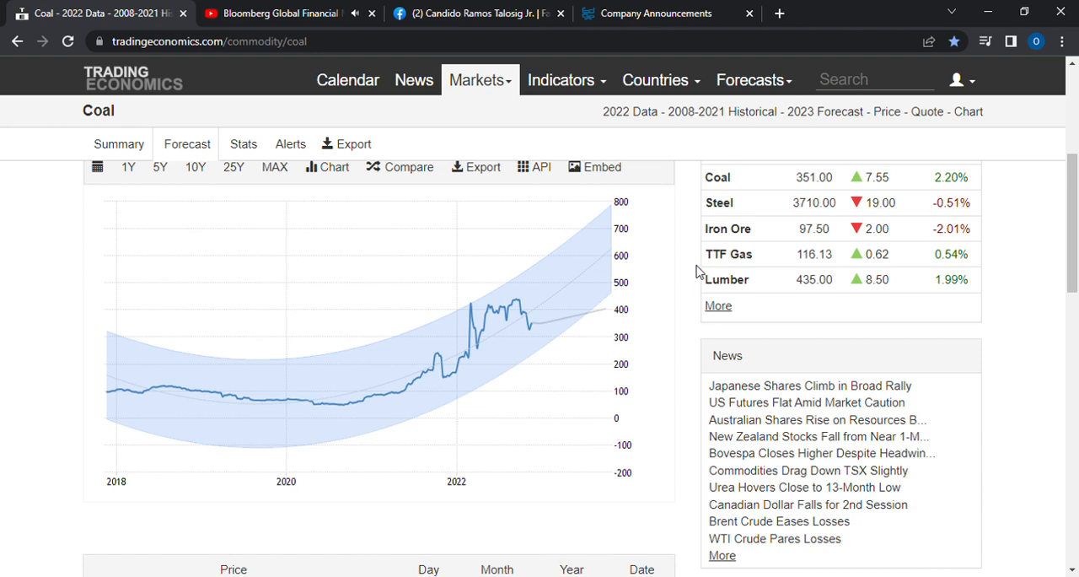
pyautogui.scroll(-3)
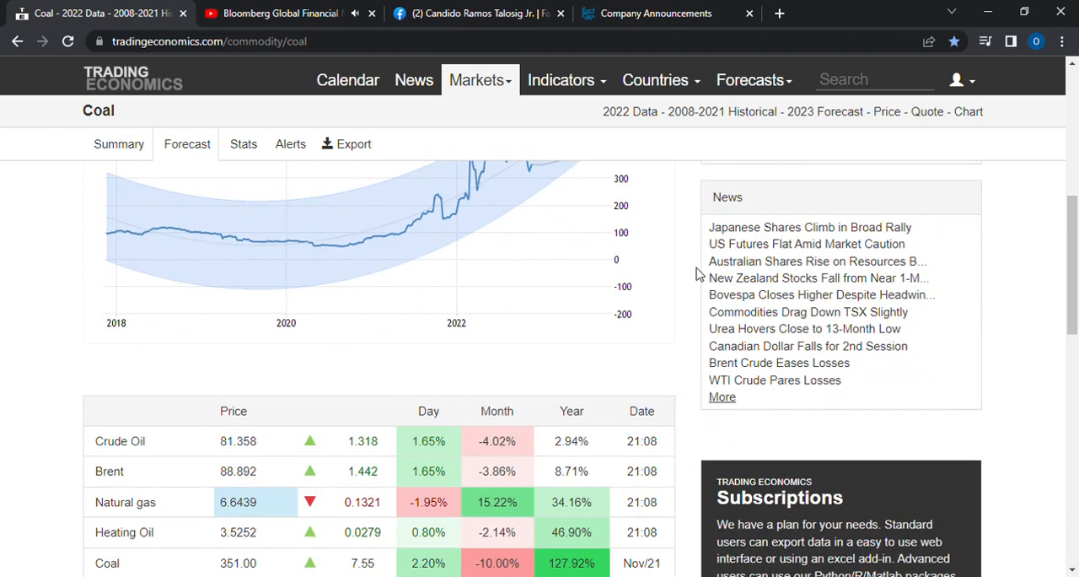
pyautogui.scroll(3)
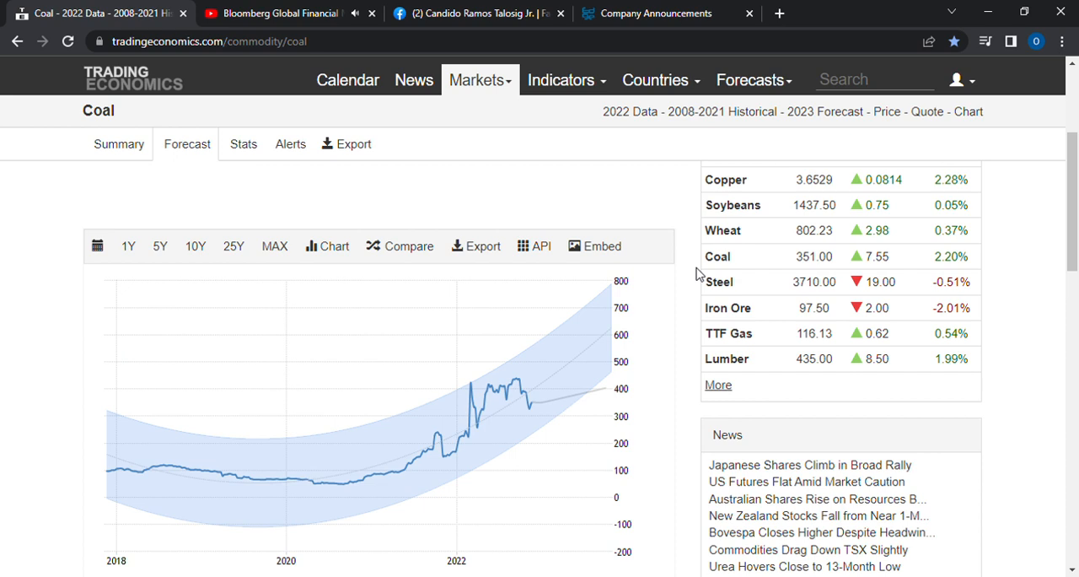
pyautogui.scroll(-3)
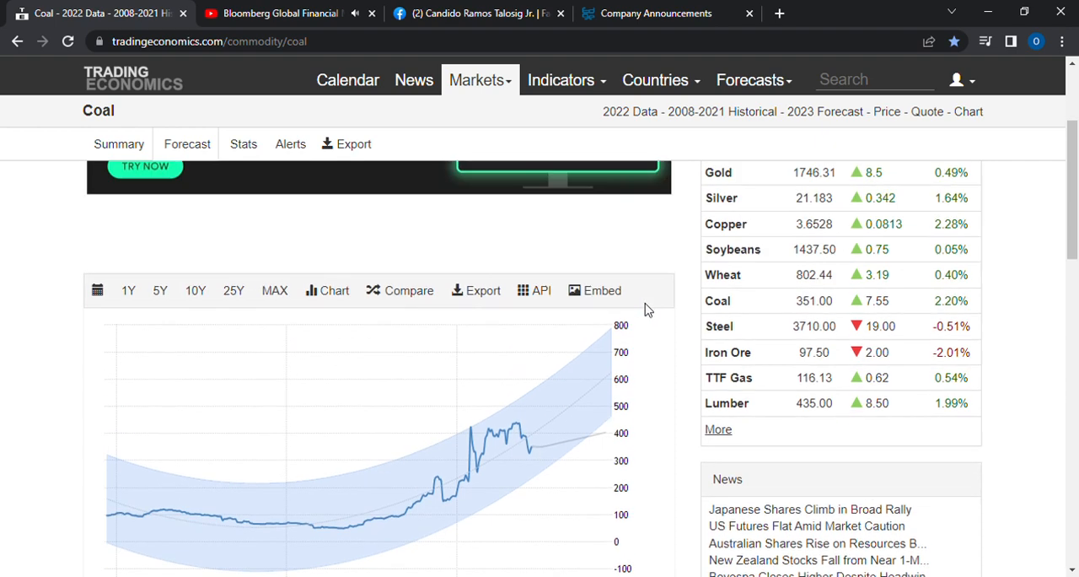
pyautogui.scroll(3)
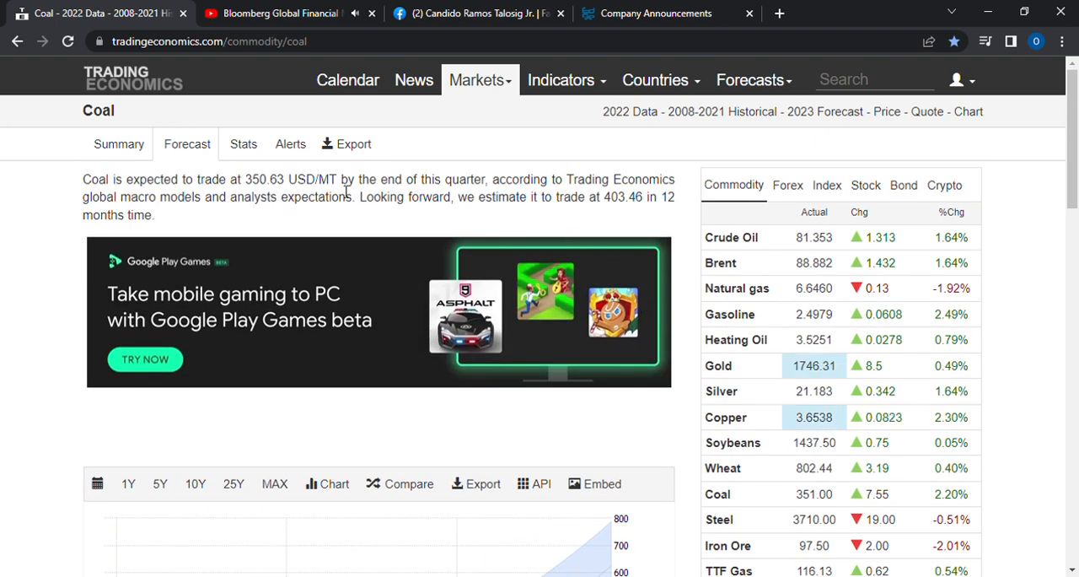
# Revisit coal Stats and scroll through the regression chart, then back to the top.
pyautogui.click(242, 143)
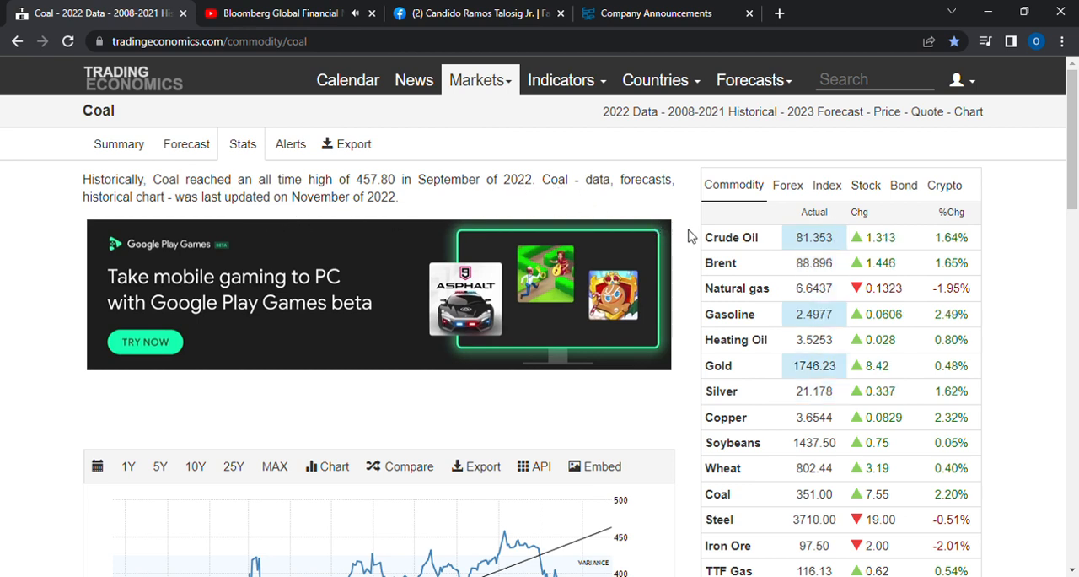
pyautogui.scroll(-3)
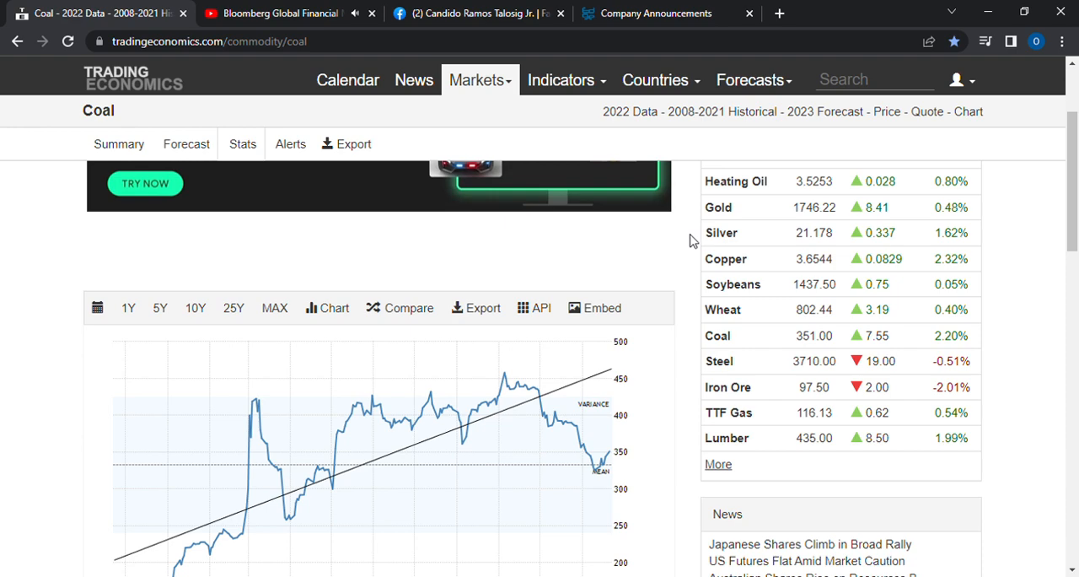
pyautogui.scroll(-3)
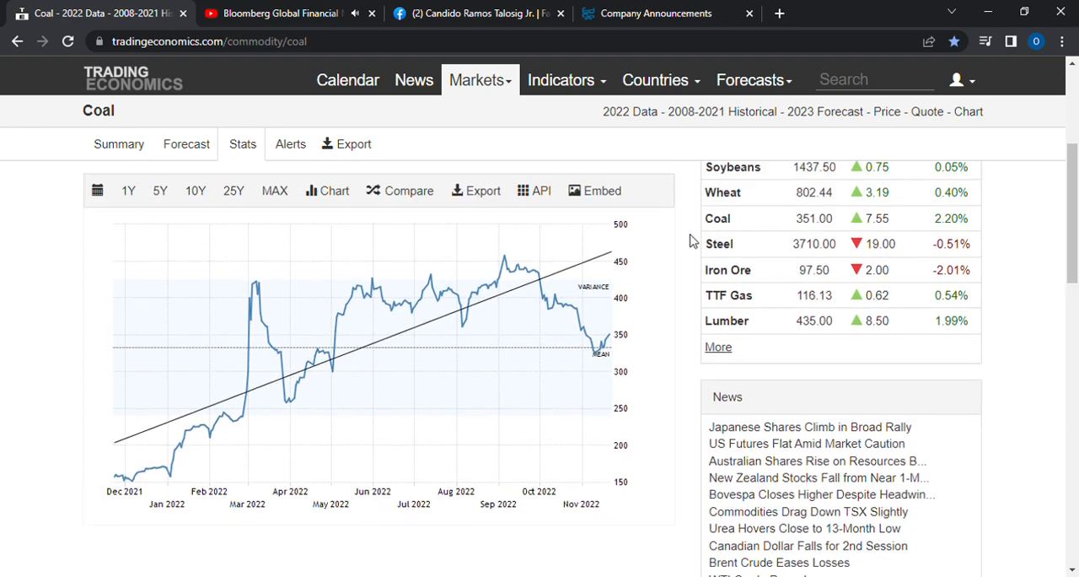
pyautogui.scroll(-3)
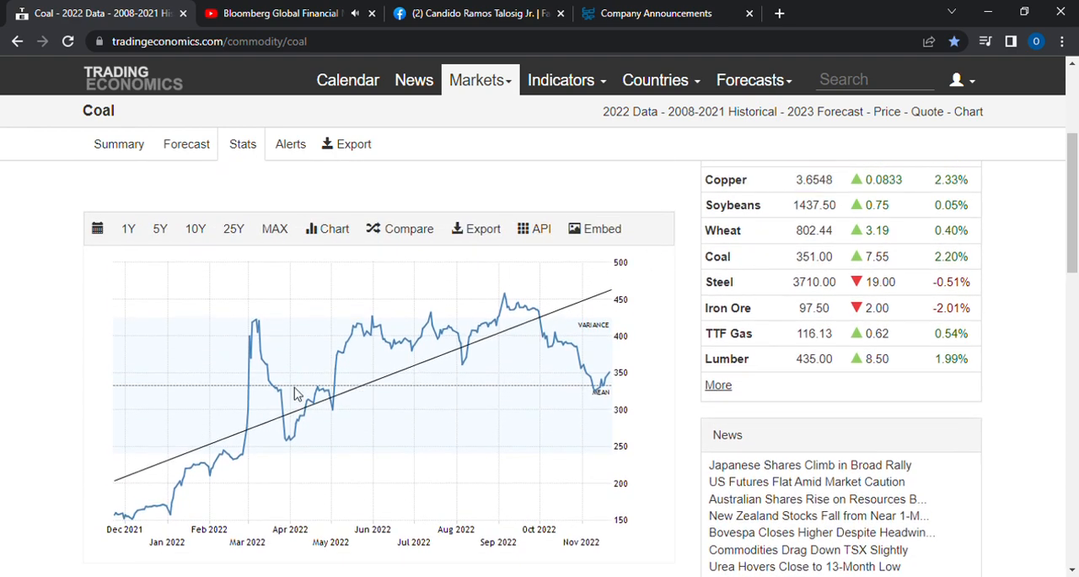
pyautogui.moveTo(643, 396)
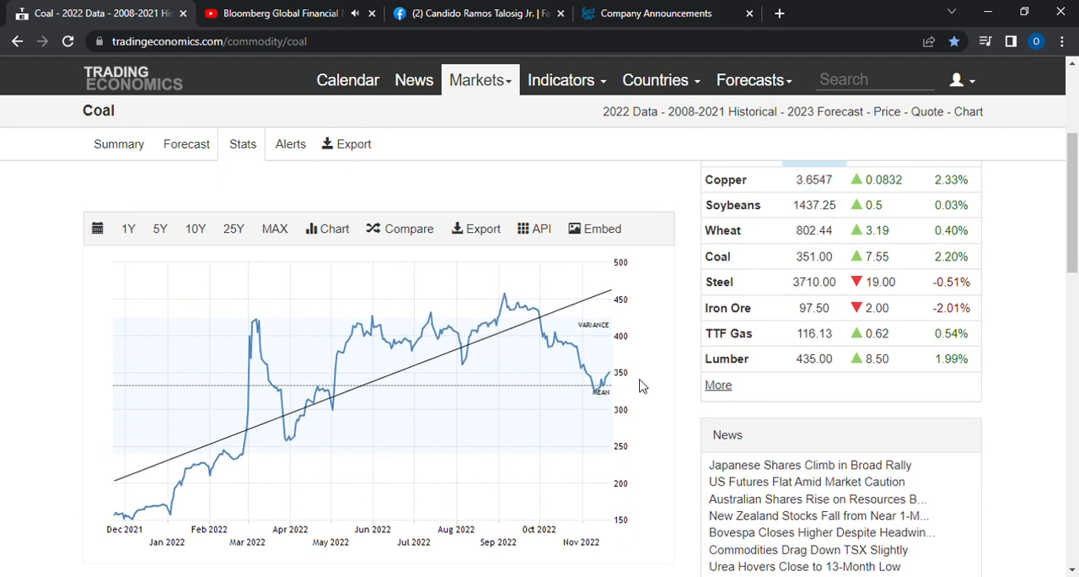
pyautogui.scroll(3)
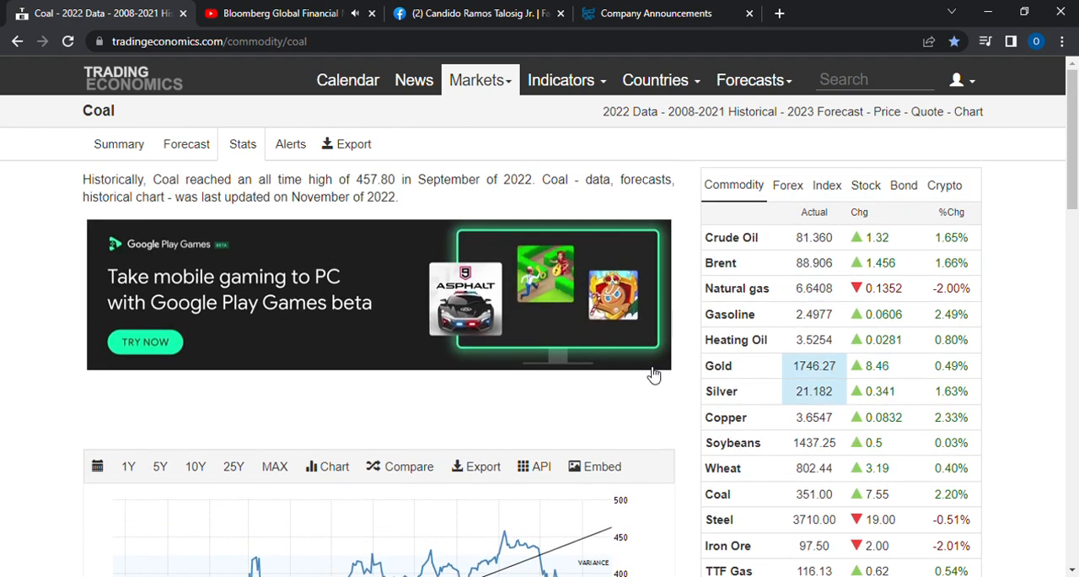
pyautogui.moveTo(115, 159)
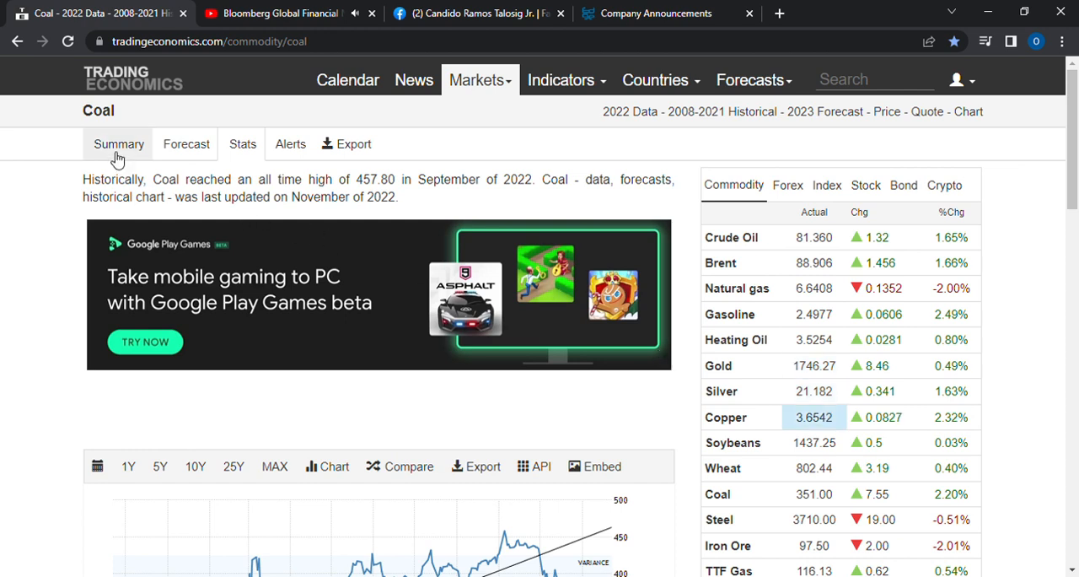
# Return to the coal Summary overview showing Newcastle futures above $340 per tonne.
pyautogui.click(118, 143)
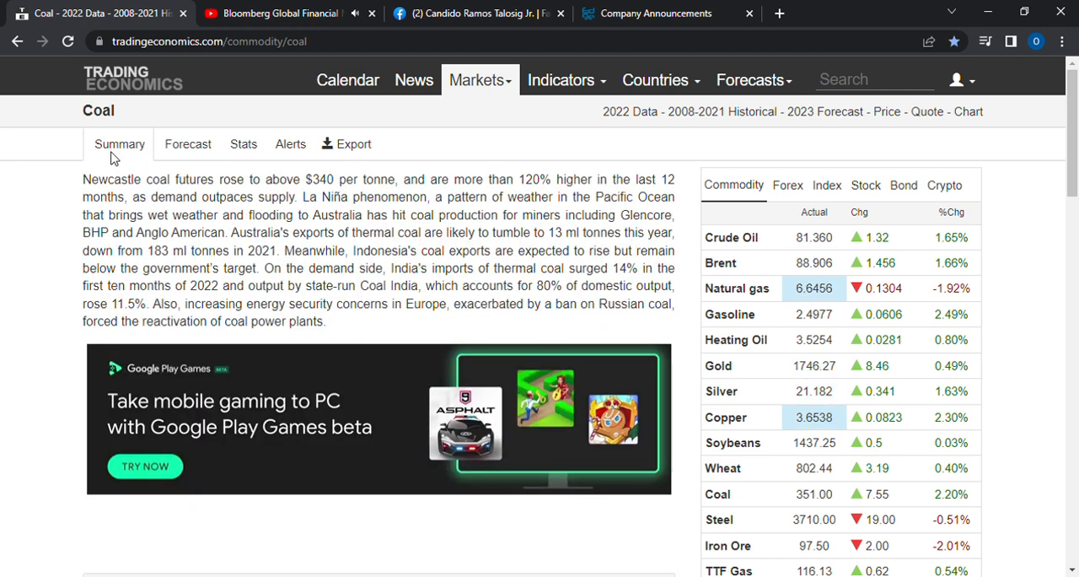